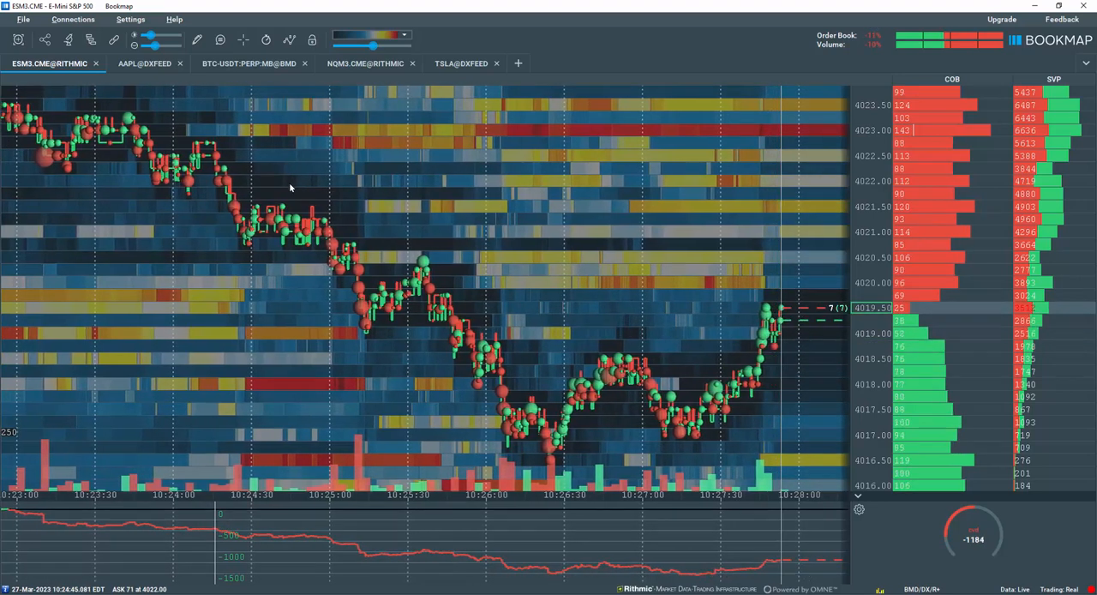
- Enable the 'Show data tooltip' tool to inspect liquidity quantities on the ES heatmap
click(305, 55)
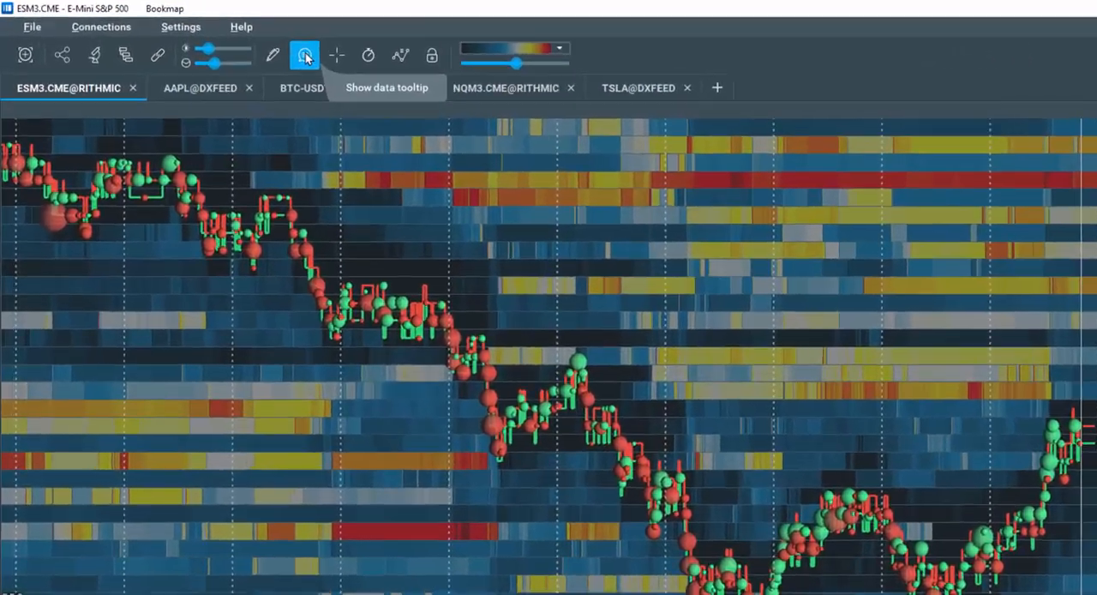